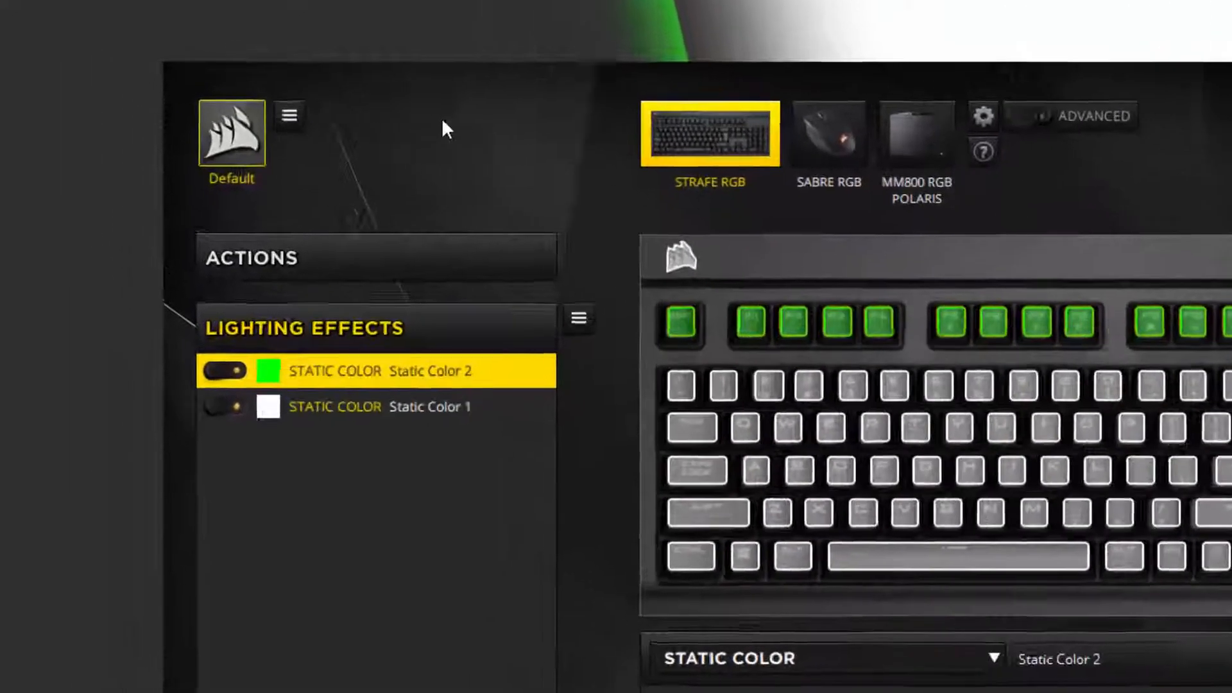
# Create a new keyboard profile, Profile 2, and save it.
pyautogui.click(290, 115)
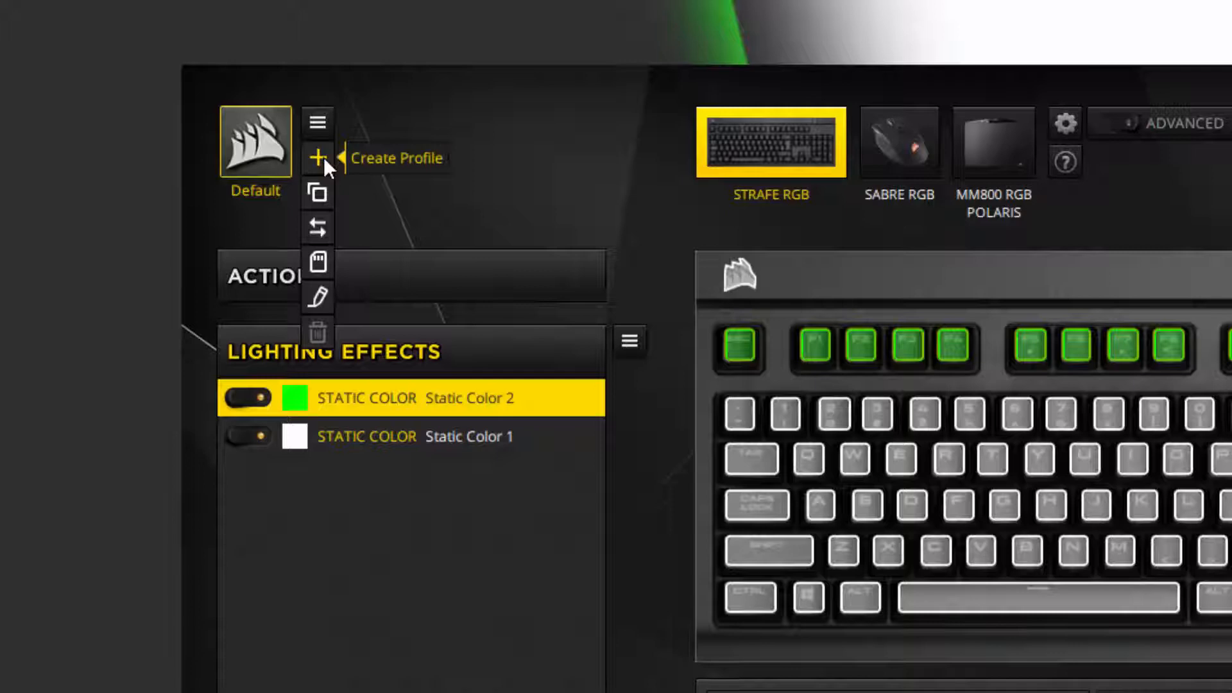
pyautogui.click(317, 158)
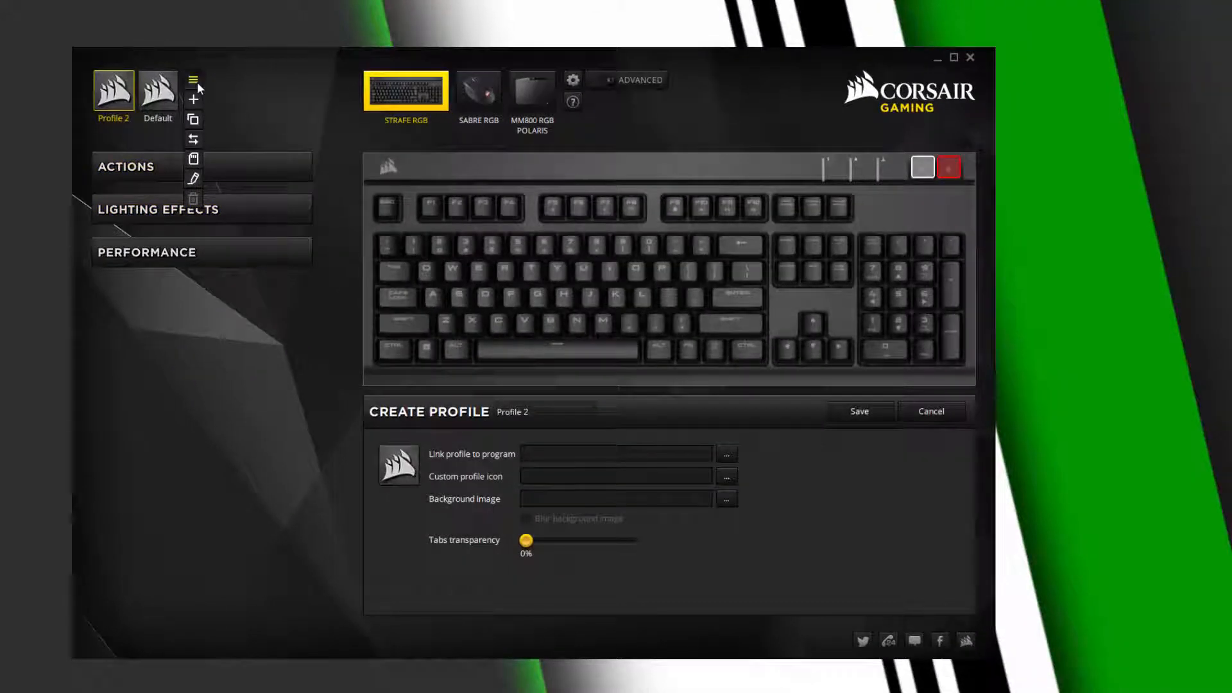
pyautogui.click(857, 411)
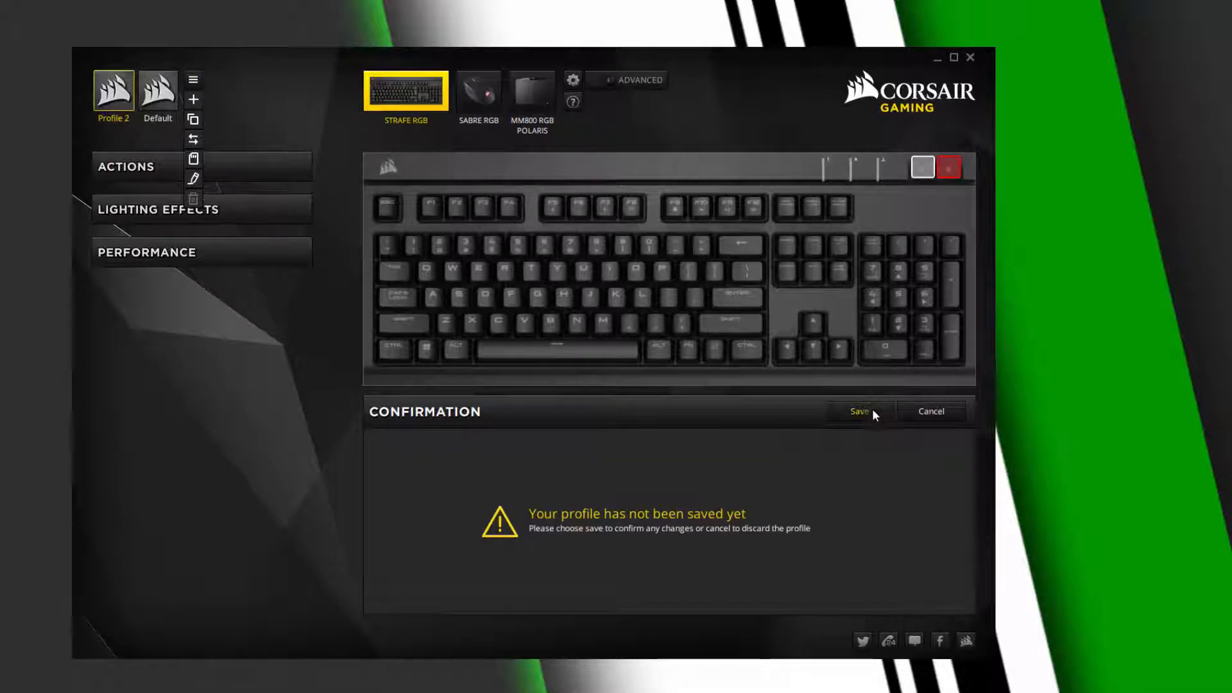
pyautogui.click(861, 411)
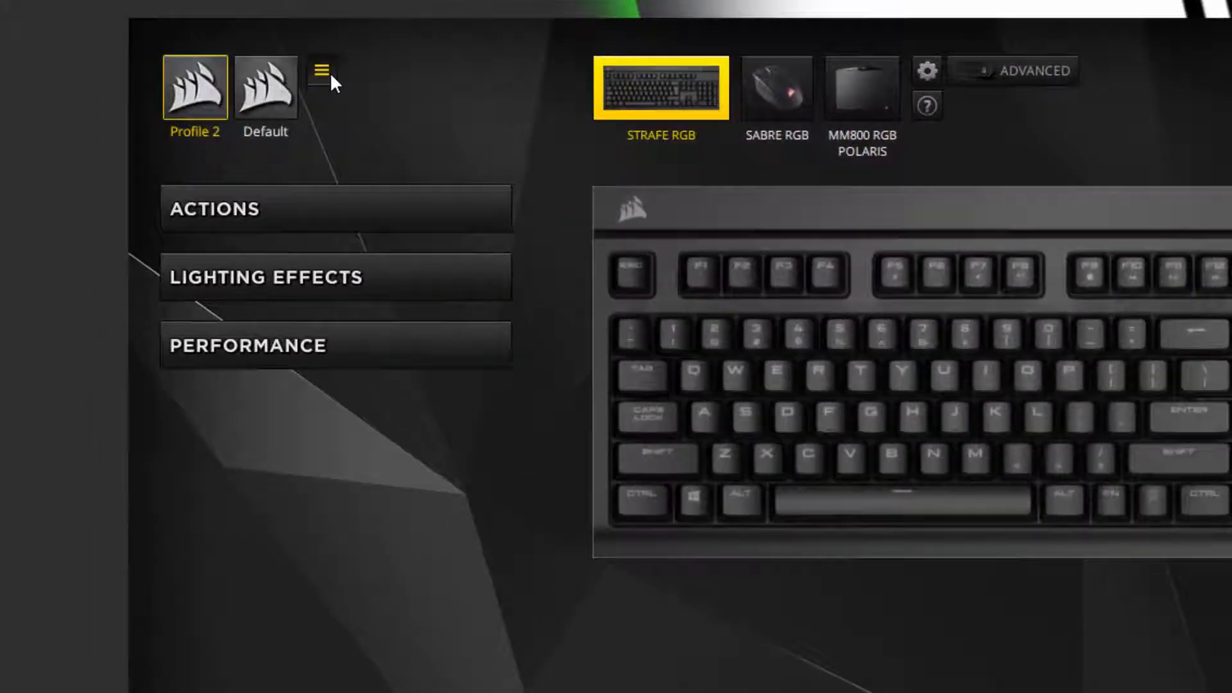
# Add a red (255, 0, 0) Static Color effect to Profile 2 and save it.
pyautogui.click(265, 276)
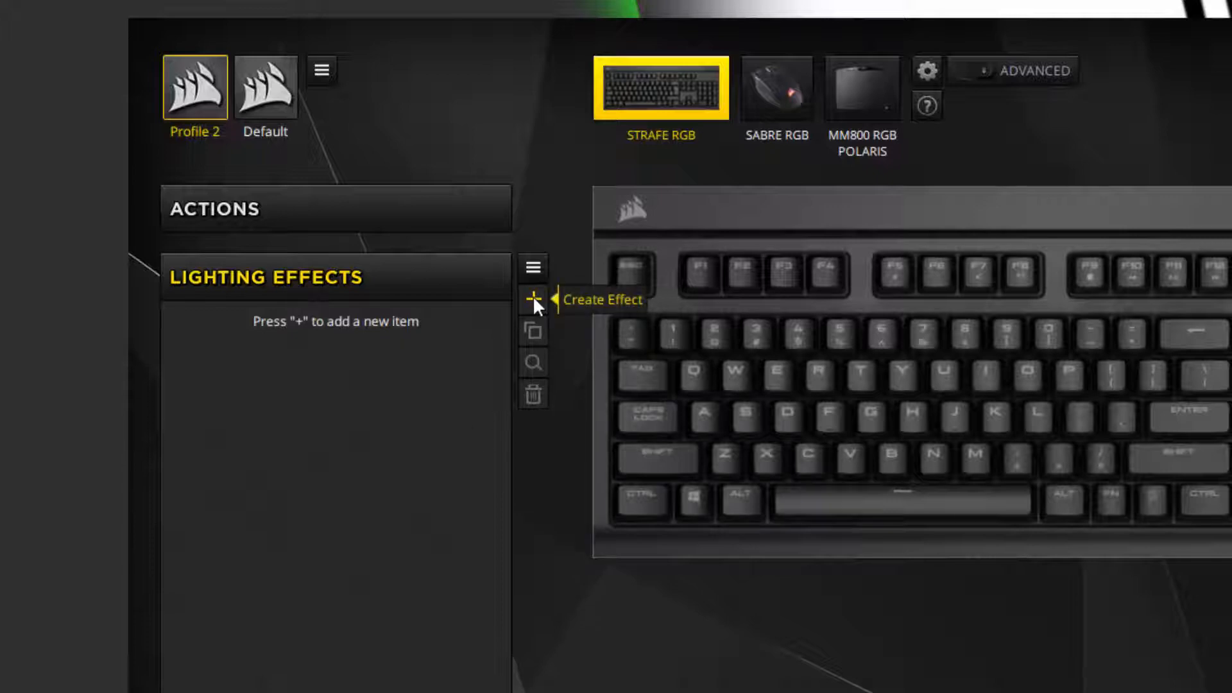
pyautogui.click(535, 301)
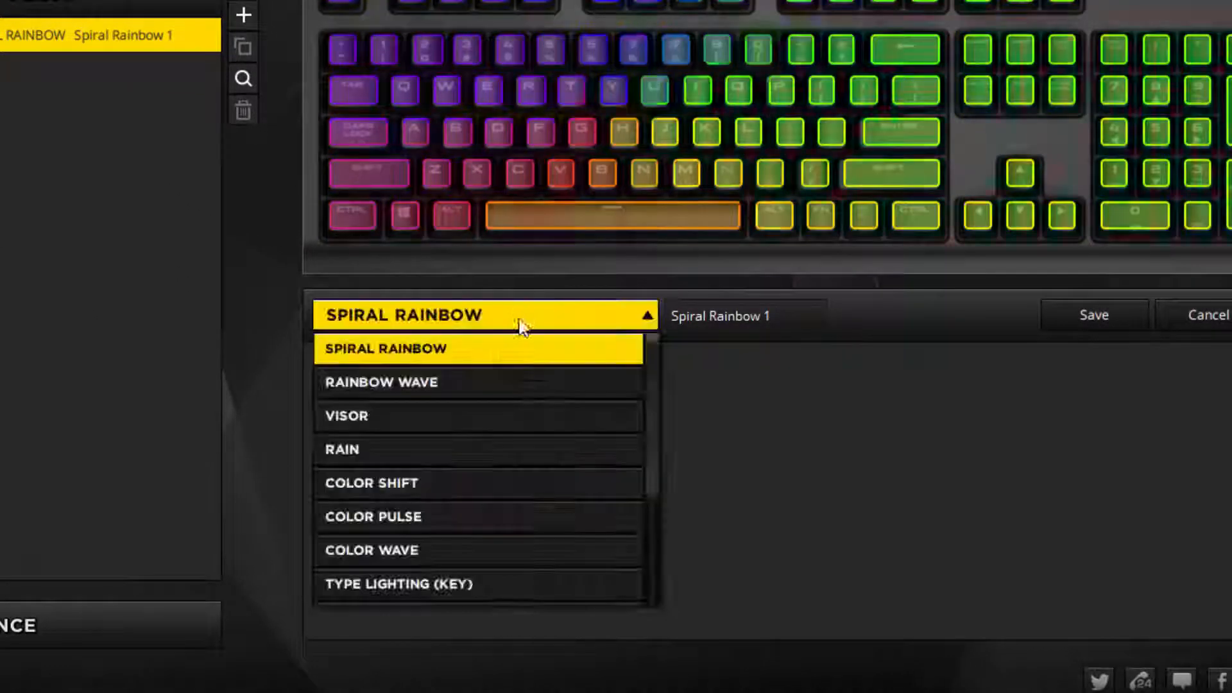
pyautogui.scroll(-3)
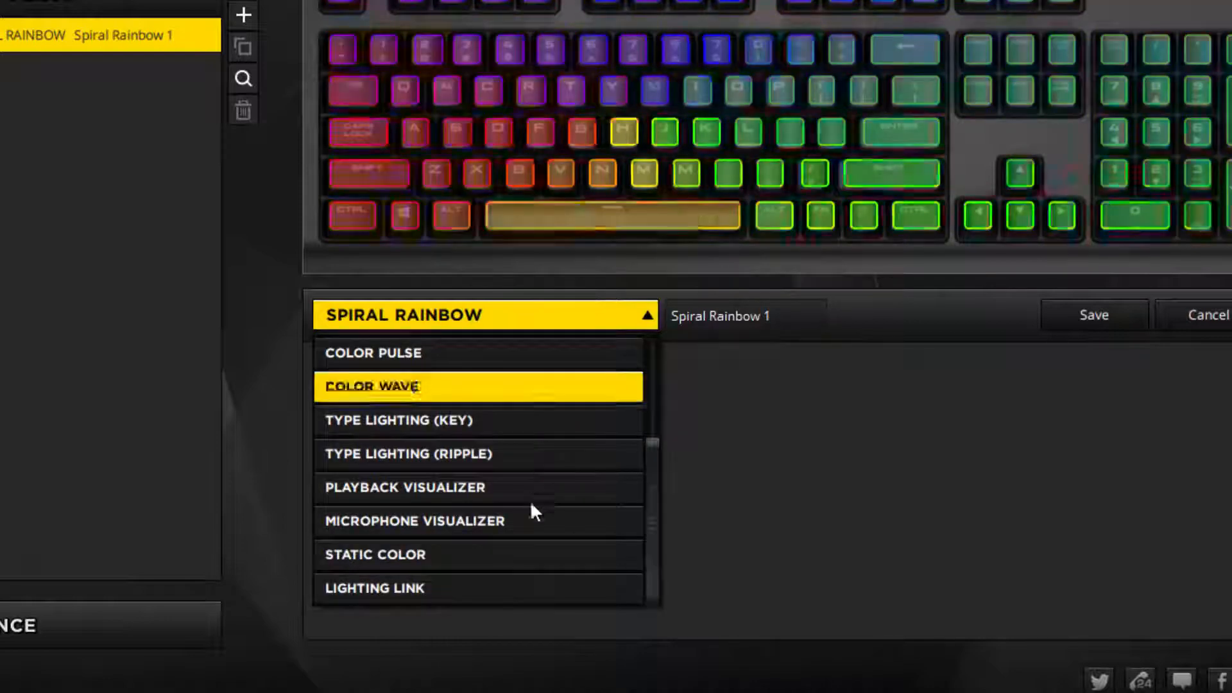
pyautogui.click(375, 554)
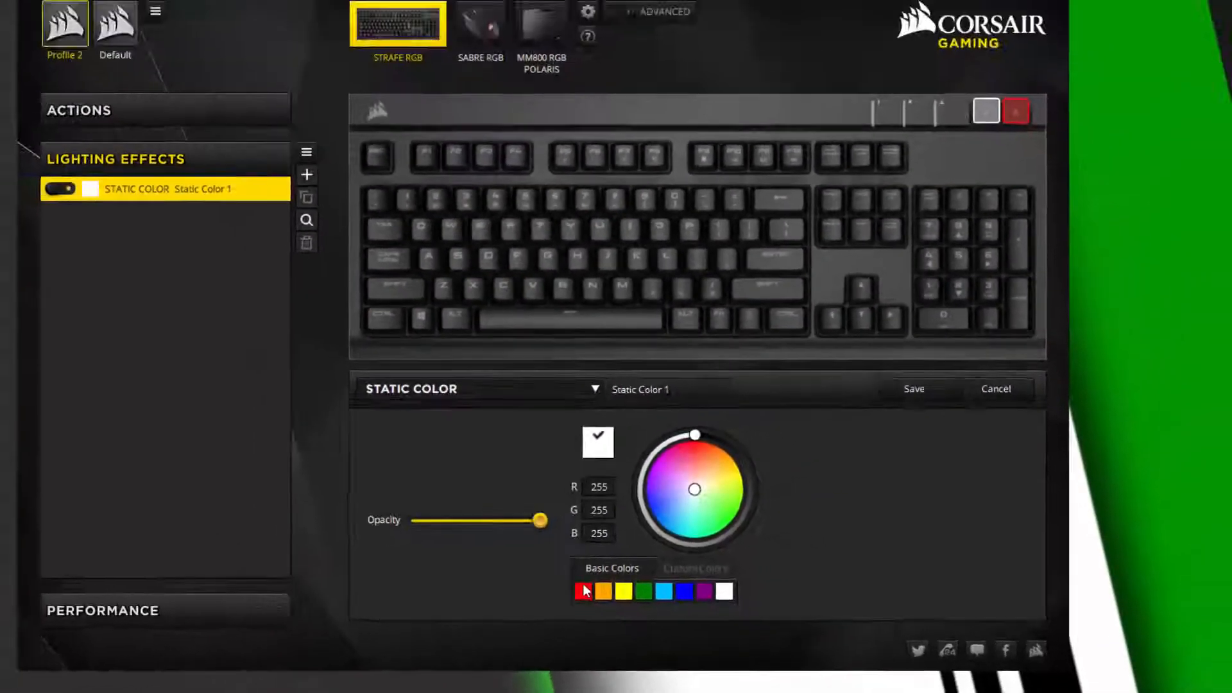
pyautogui.click(585, 591)
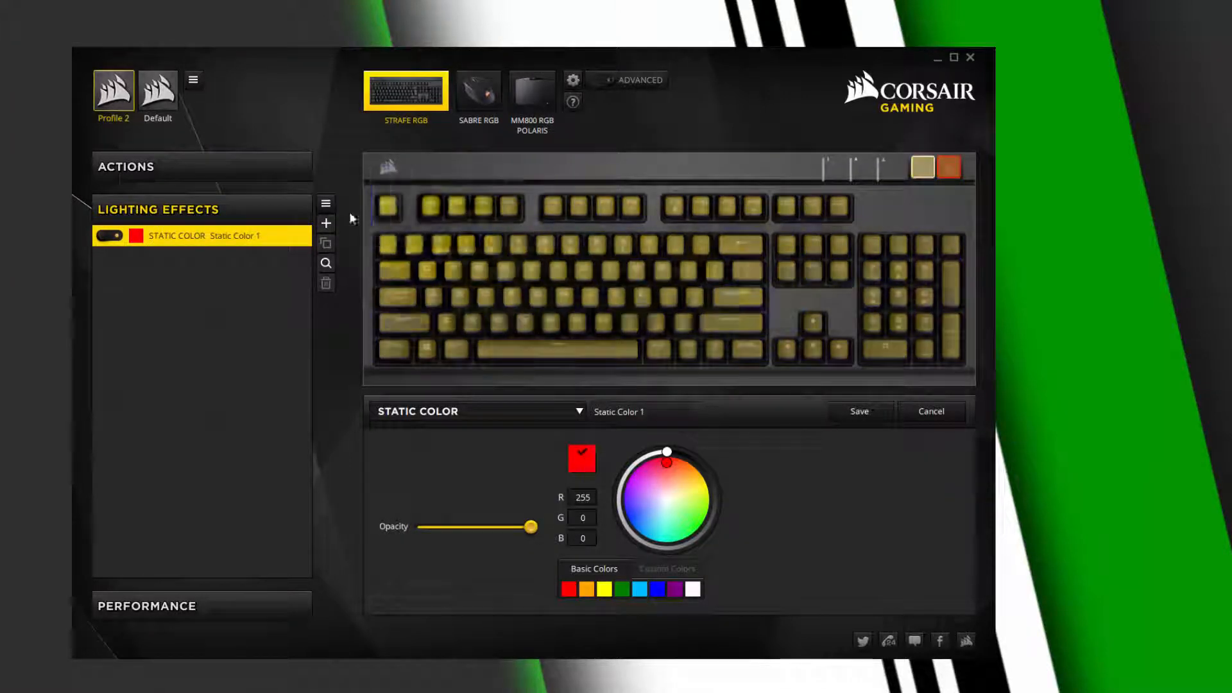
pyautogui.click(921, 167)
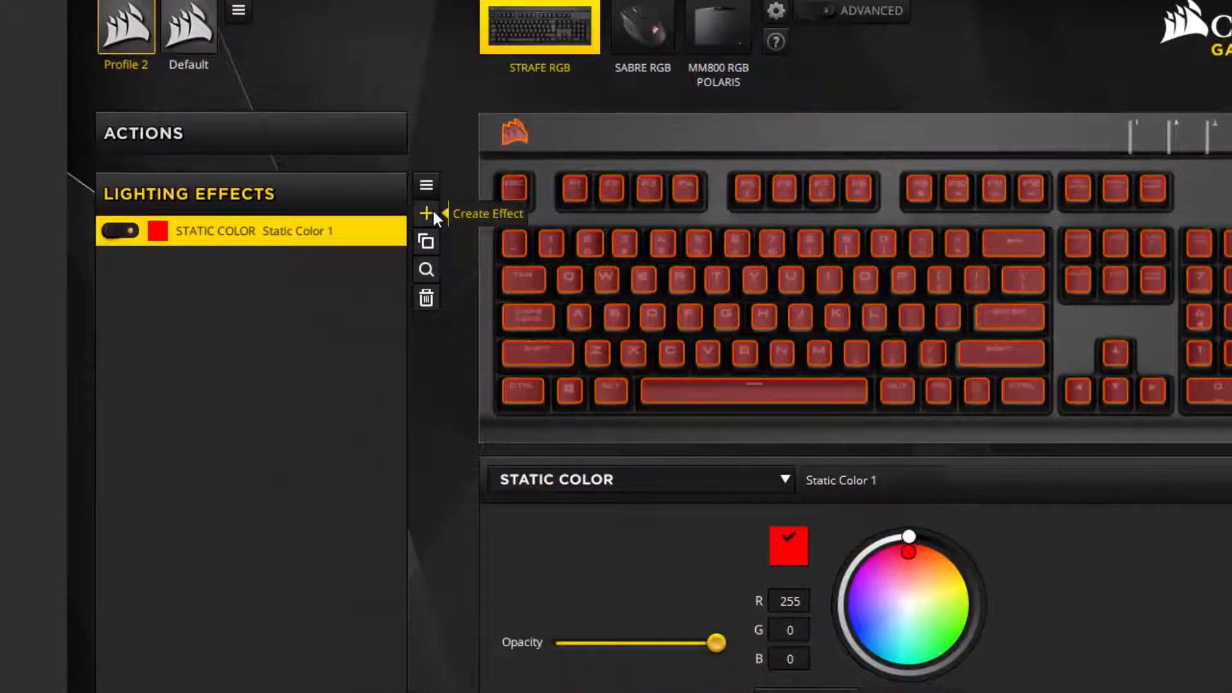
# Add an alternating Rain effect with both colours orange-red (255, 50, 0) and save it.
pyautogui.click(426, 213)
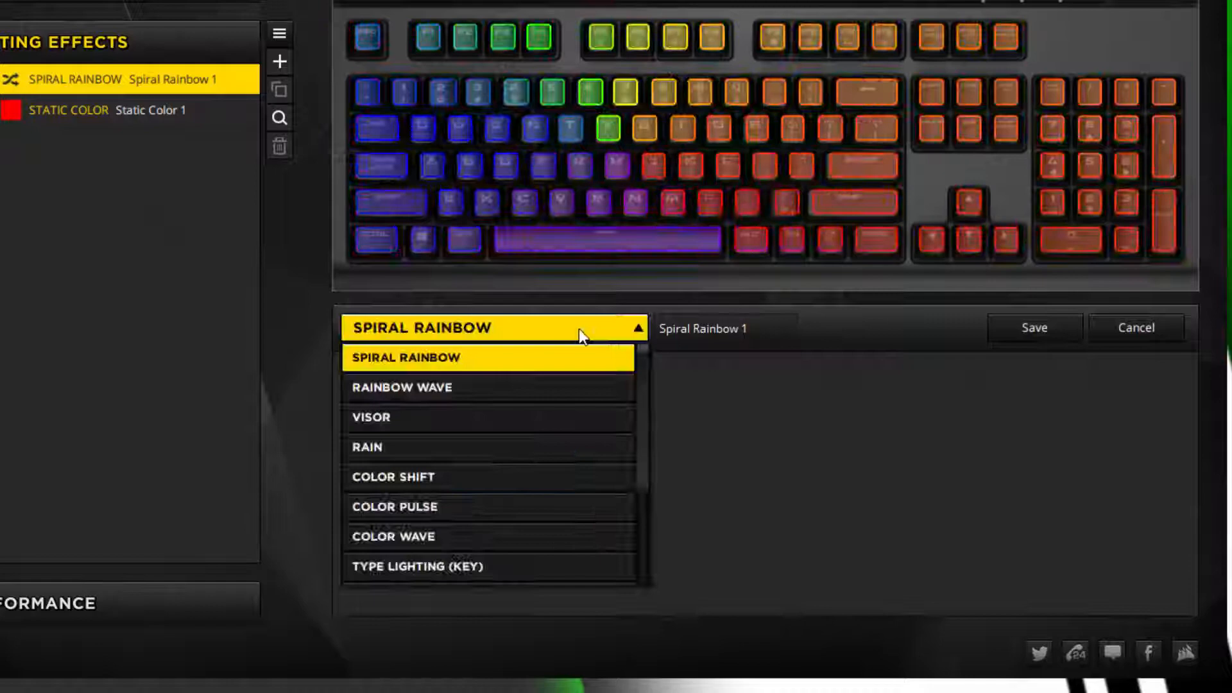
pyautogui.moveTo(546, 455)
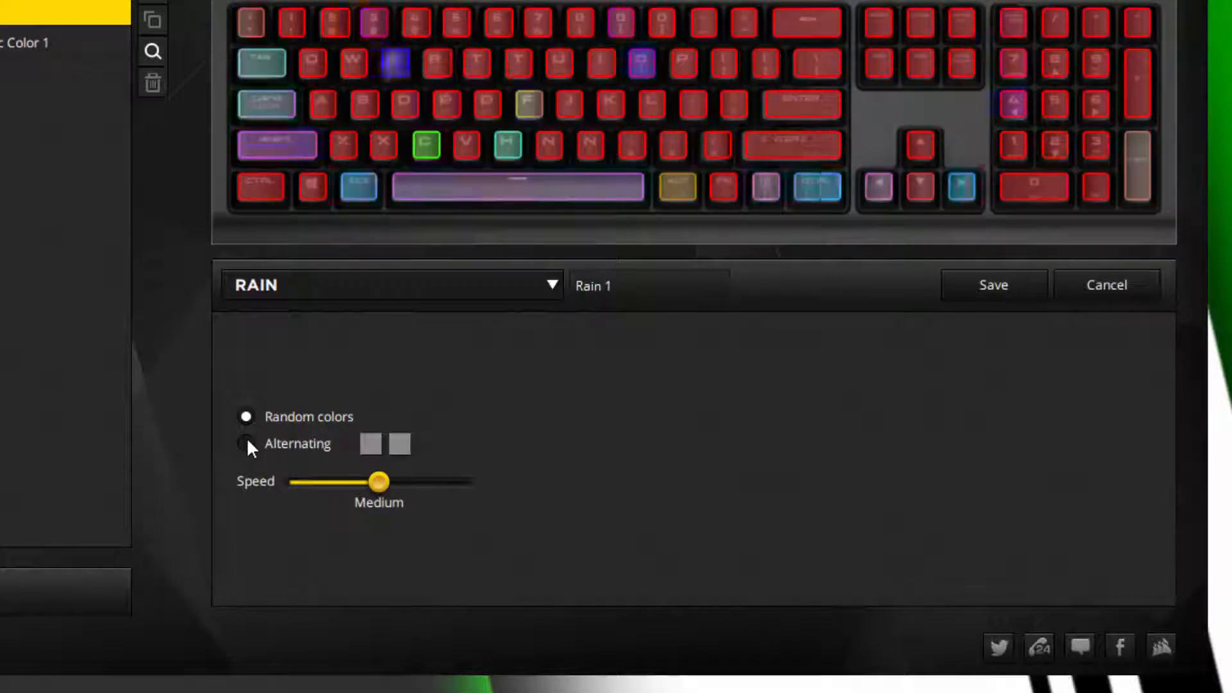
pyautogui.click(245, 443)
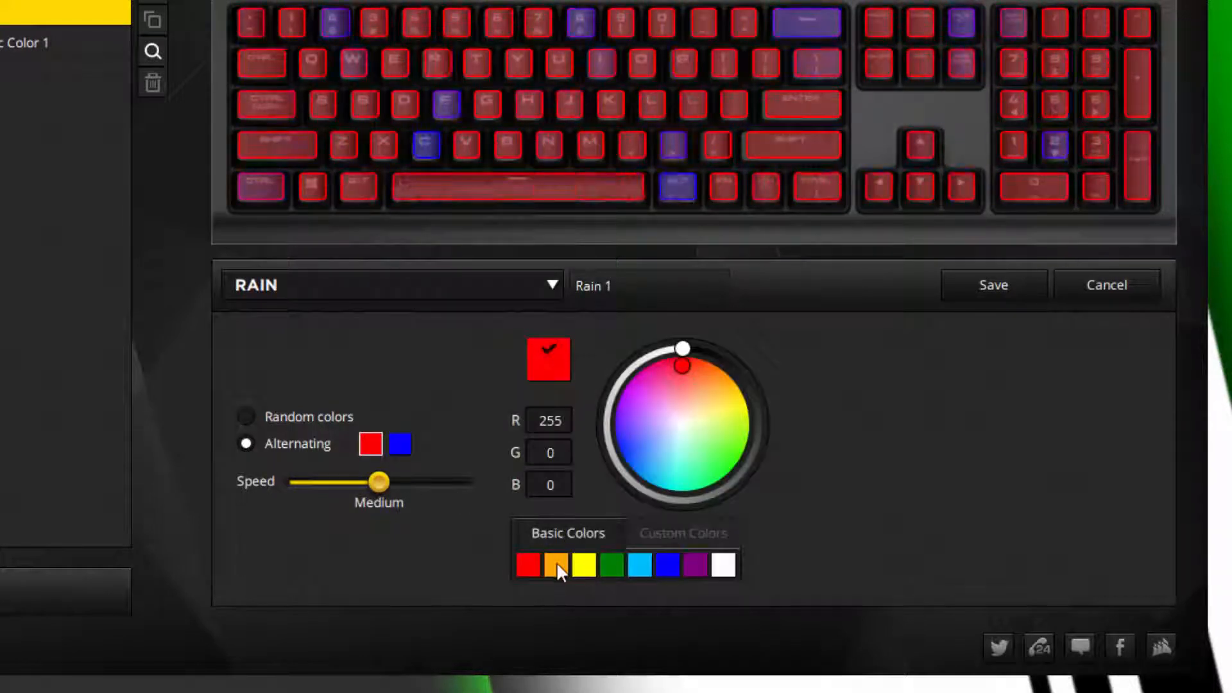
pyautogui.click(555, 565)
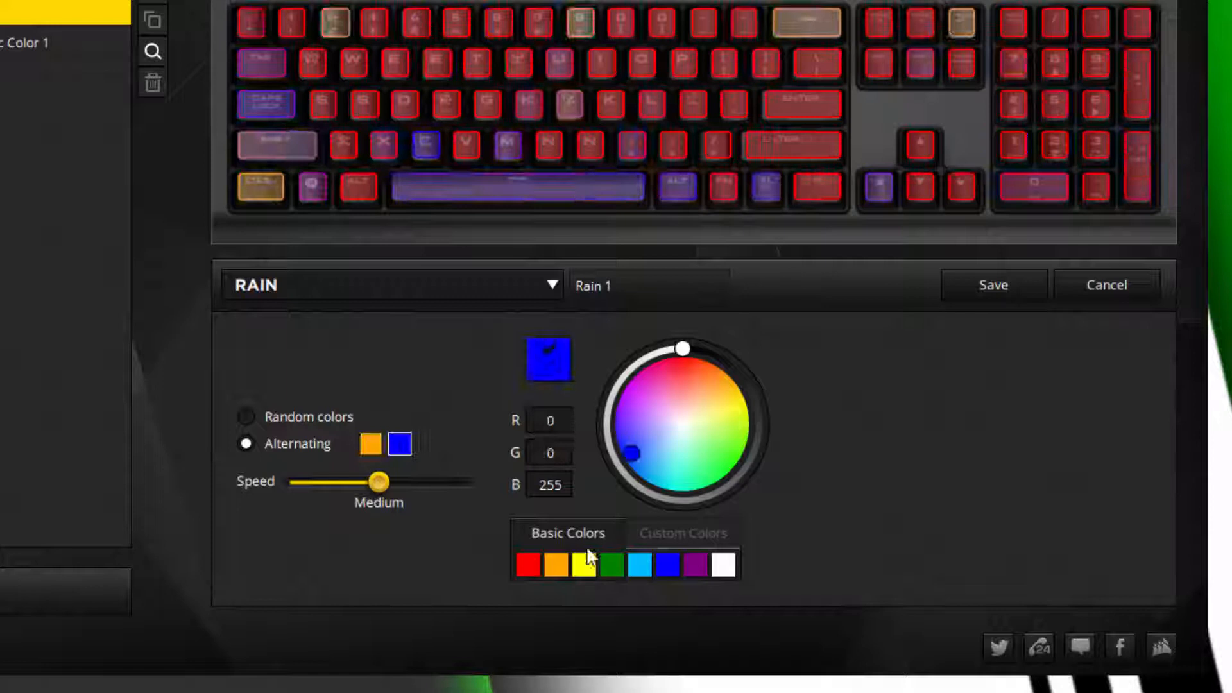
pyautogui.click(553, 564)
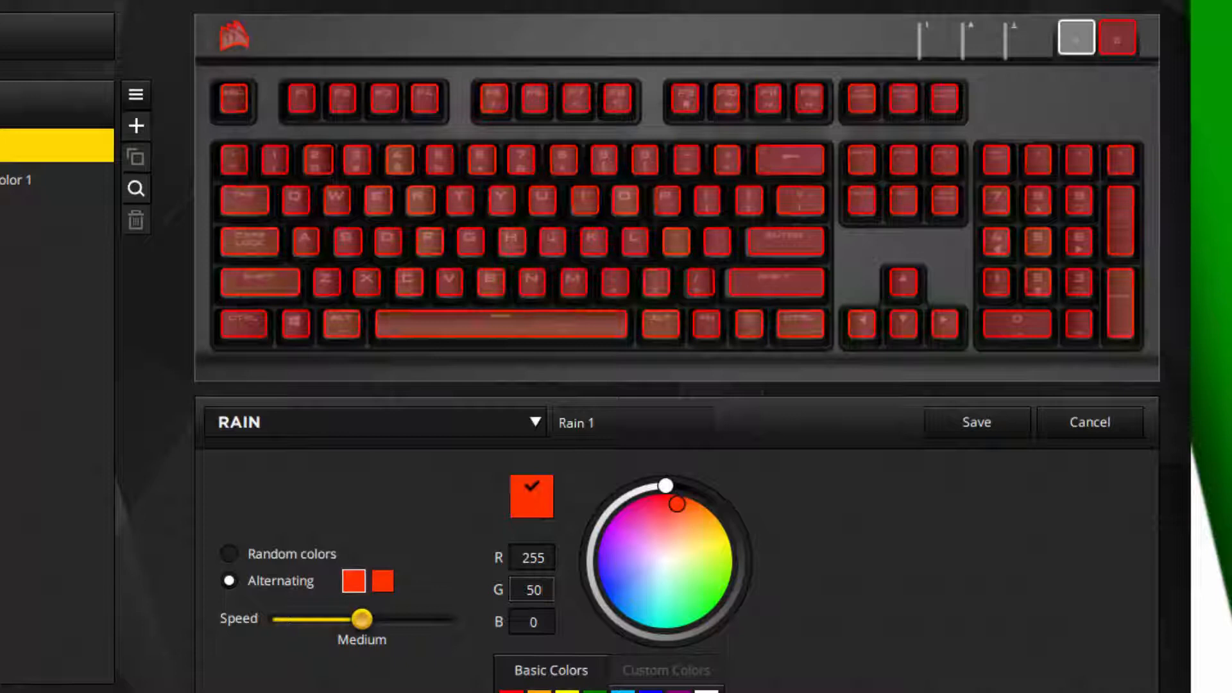
pyautogui.click(530, 589)
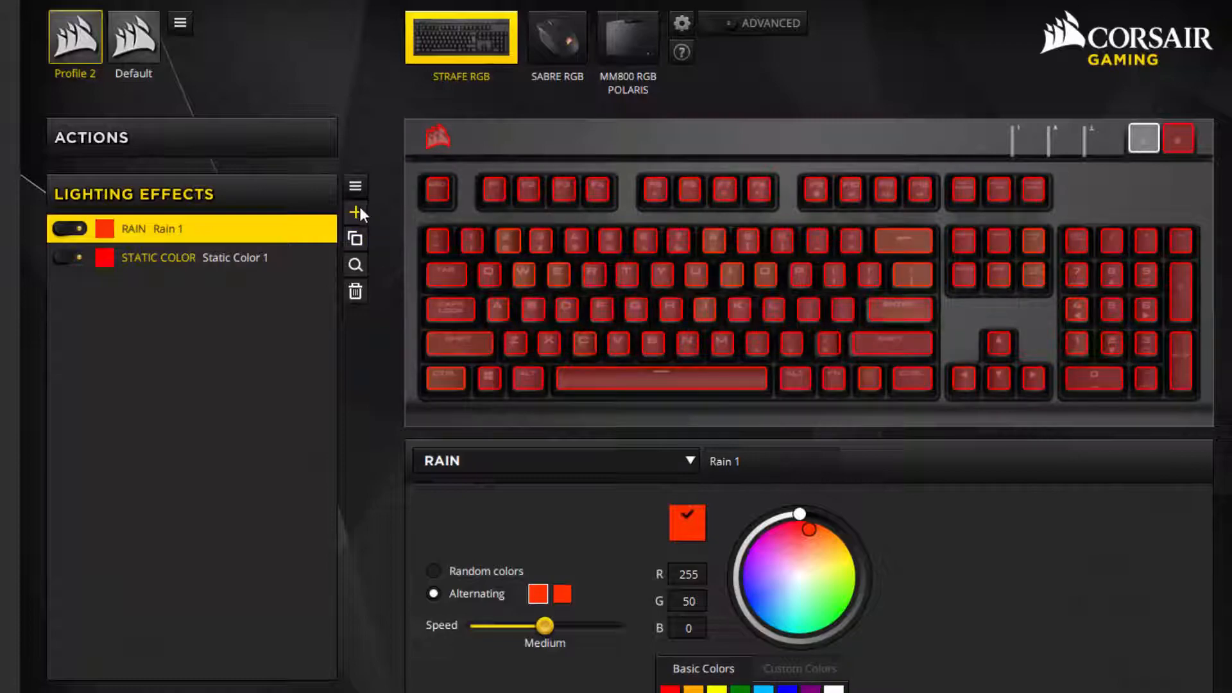
# Add a second Static Color effect set to black (0, 0, 0).
pyautogui.click(355, 214)
pyautogui.write('0')
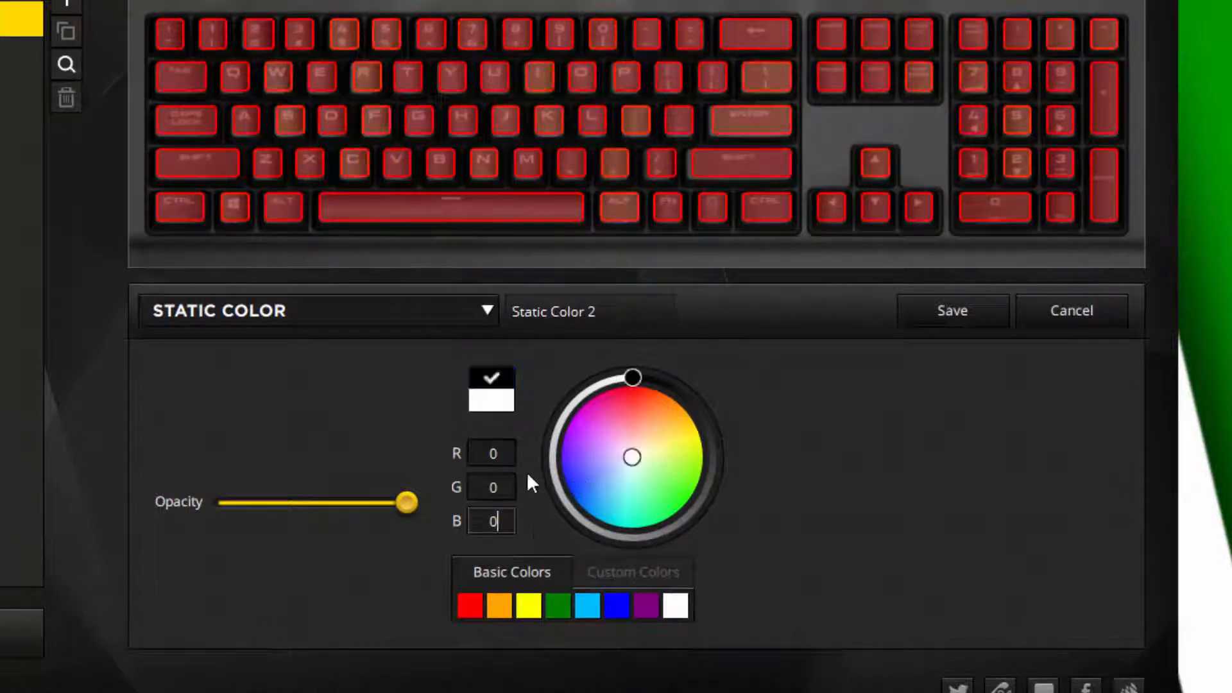
pyautogui.click(490, 400)
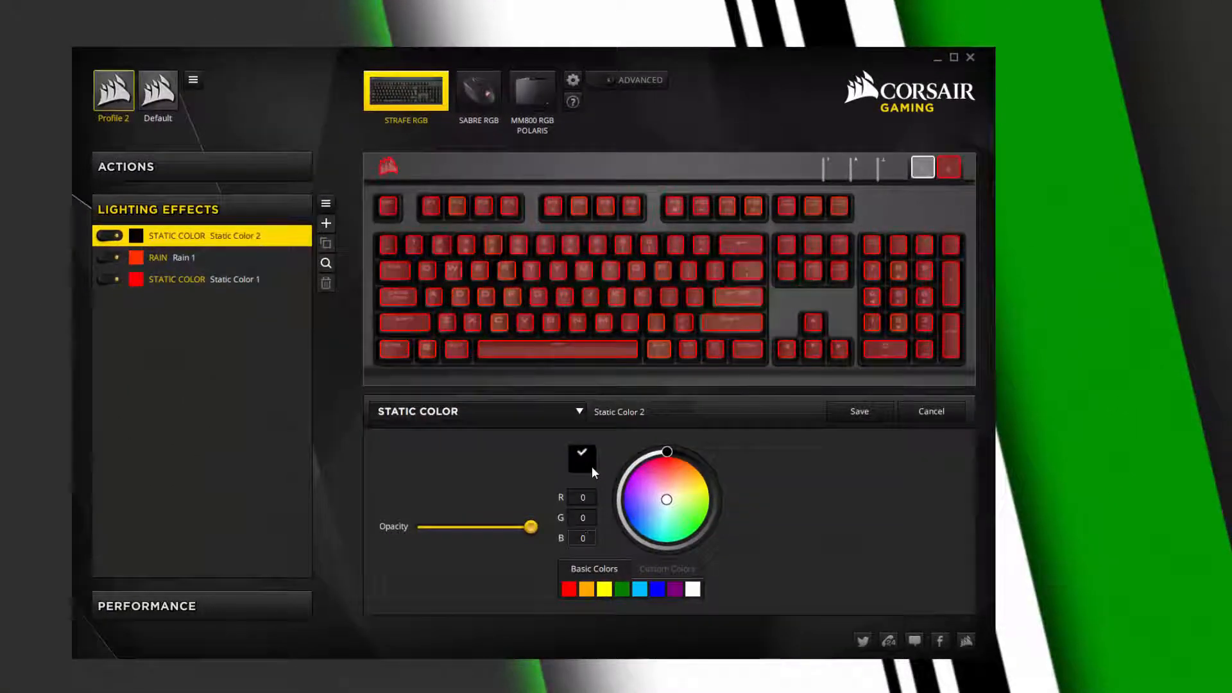
pyautogui.click(570, 245)
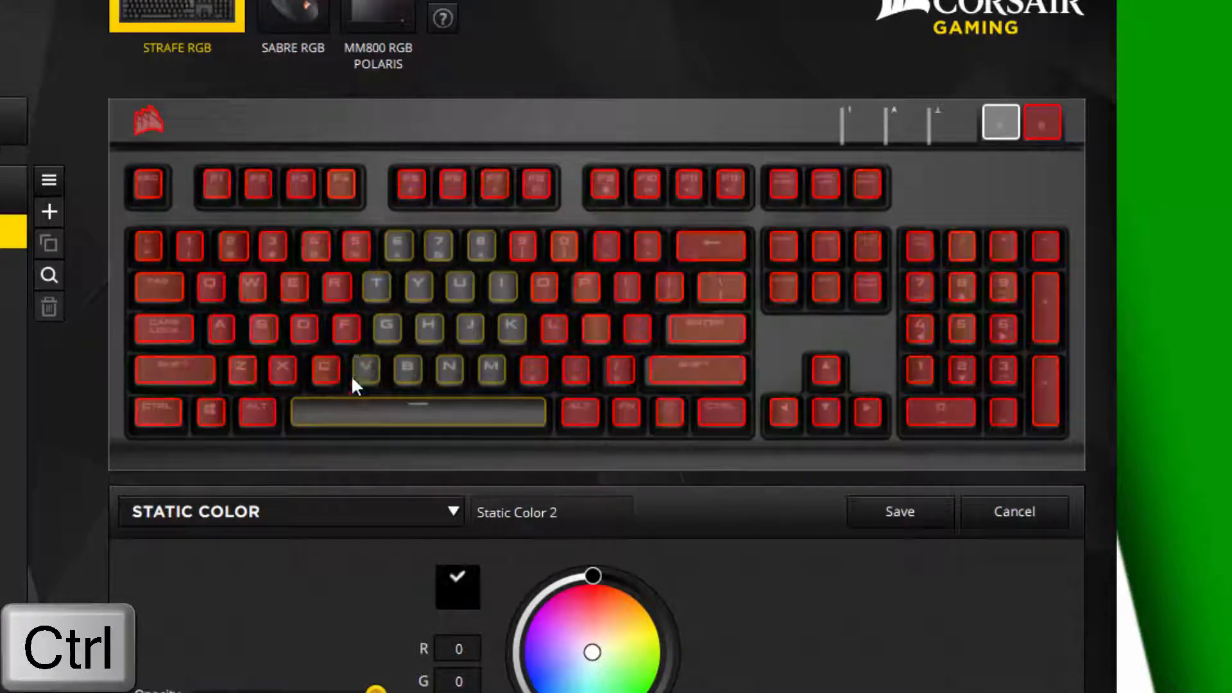
# Ctrl-select keys, including left Alt, to shape the black Static Color 2 blocks.
pyautogui.click(354, 246)
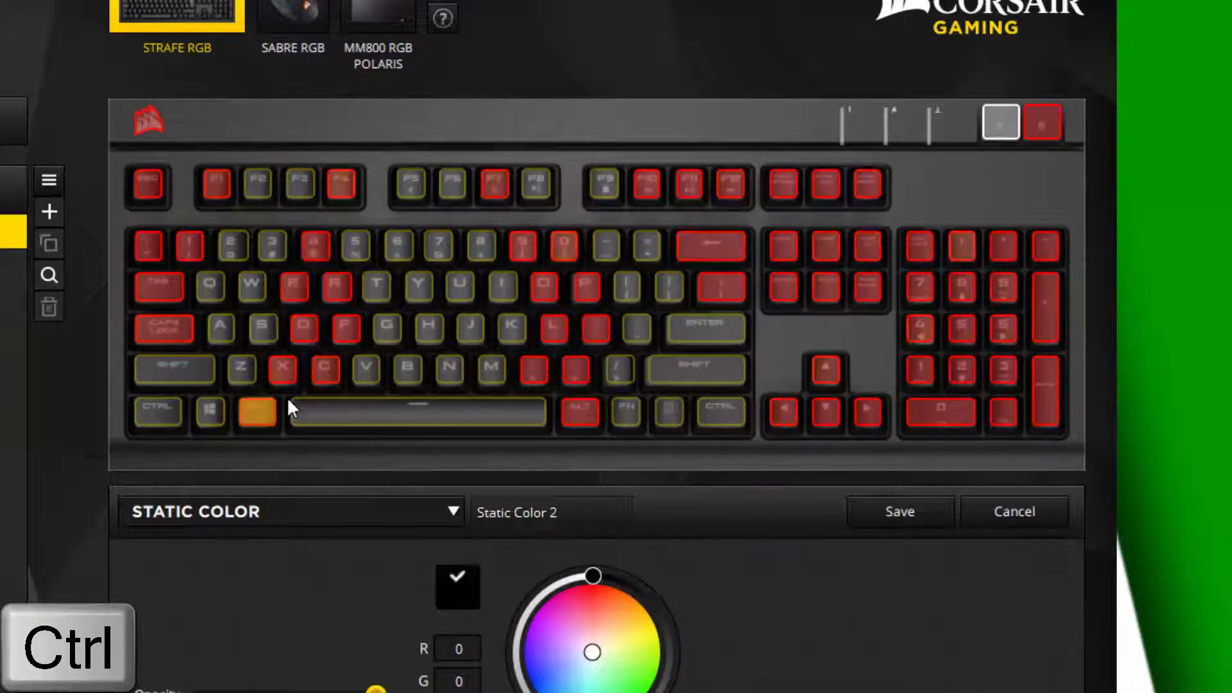
pyautogui.click(256, 412)
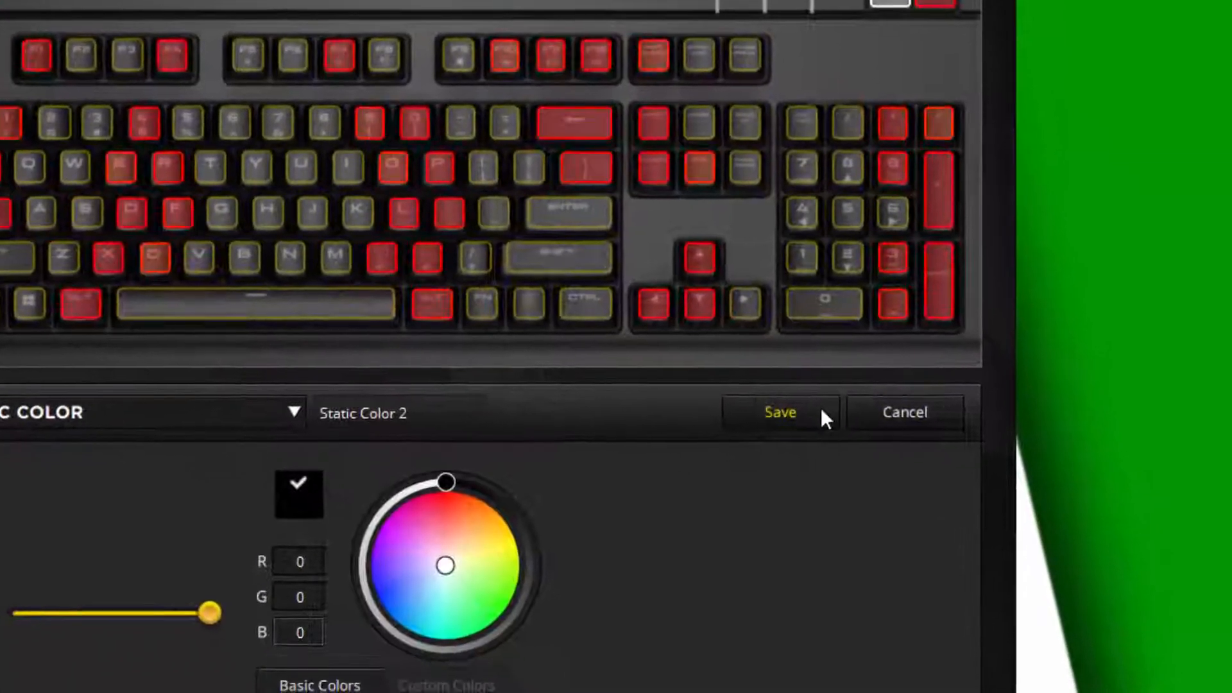
# Save the black Static Color 2 key blocks.
pyautogui.click(779, 413)
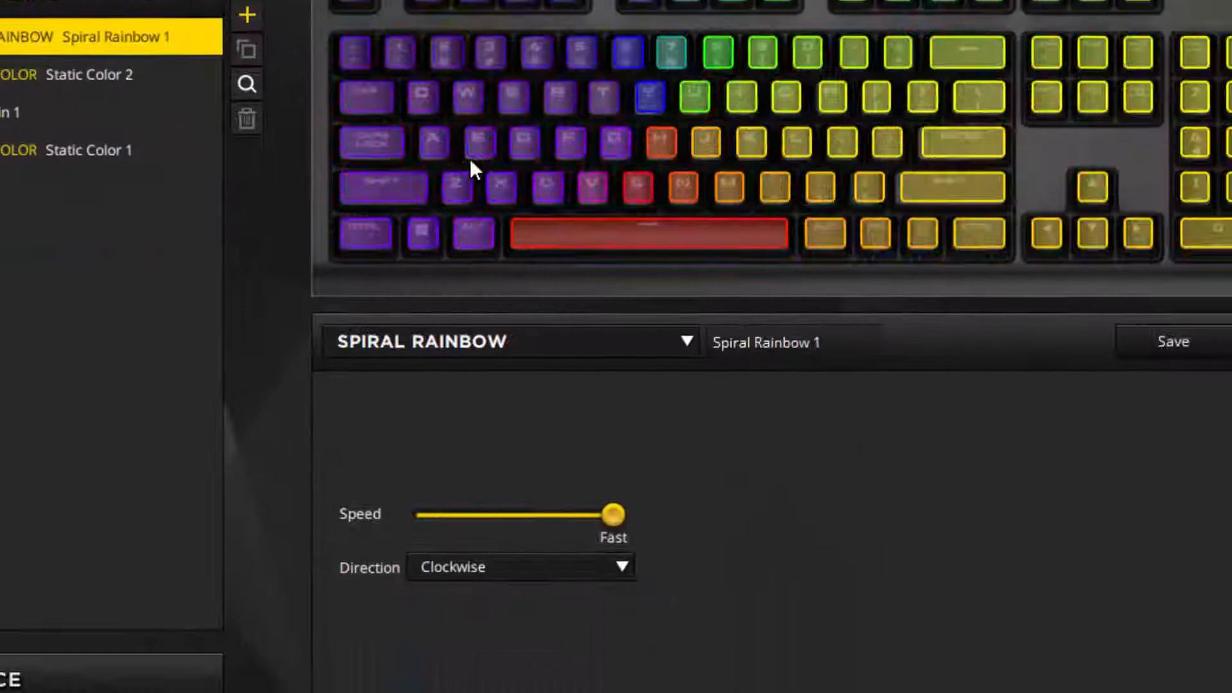
# Change the new layer to Type Lighting (Ripple) and select its second colour for editing.
pyautogui.click(511, 340)
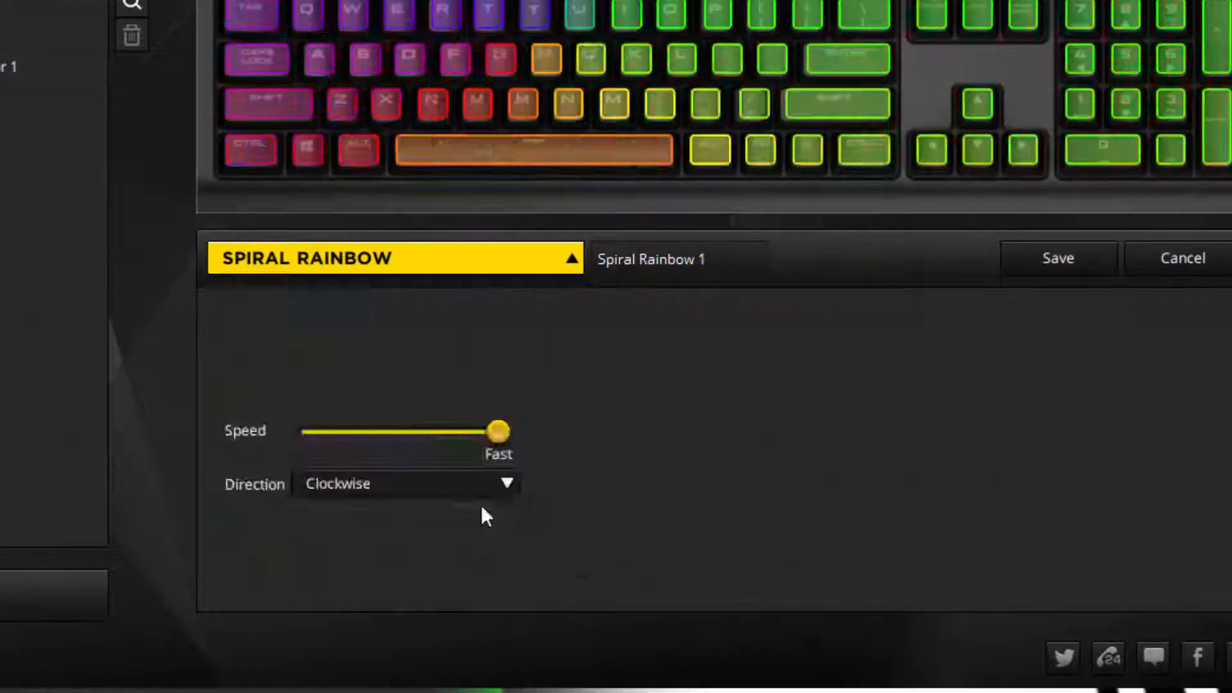
pyautogui.click(392, 258)
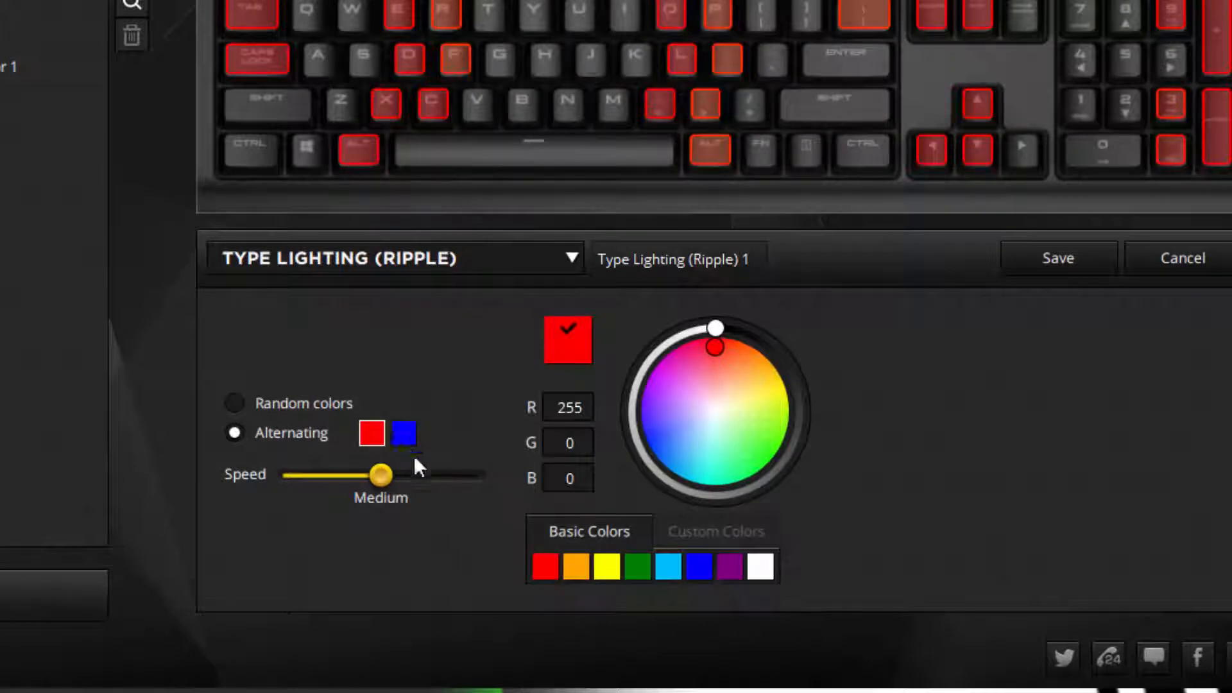
pyautogui.click(756, 359)
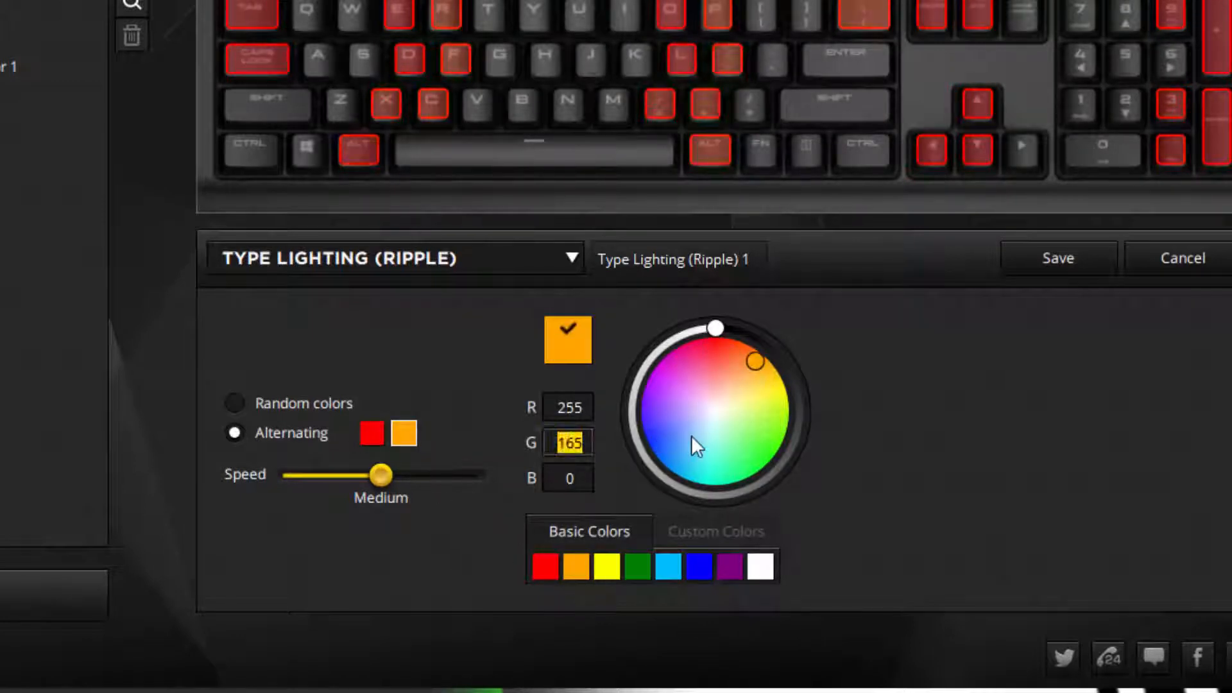